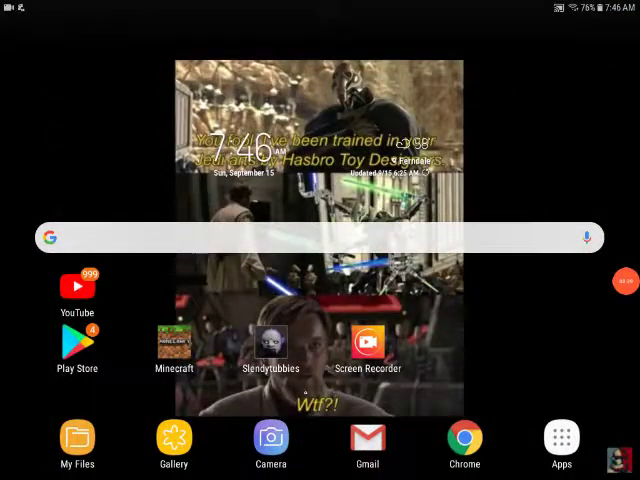
- Launch YouTube from its home-screen icon, landing on the update prompt
{"action": "left_click", "coordinate": [76, 286]}
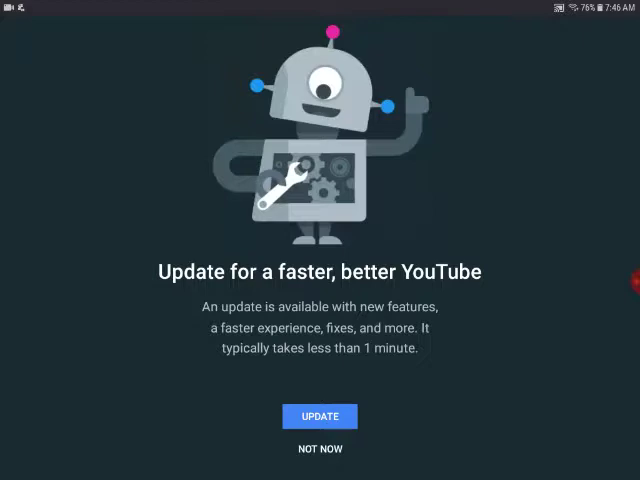
- Choose NOT NOW on the update prompt and scroll to the recently uploaded recommendations
{"action": "left_click", "coordinate": [320, 416]}
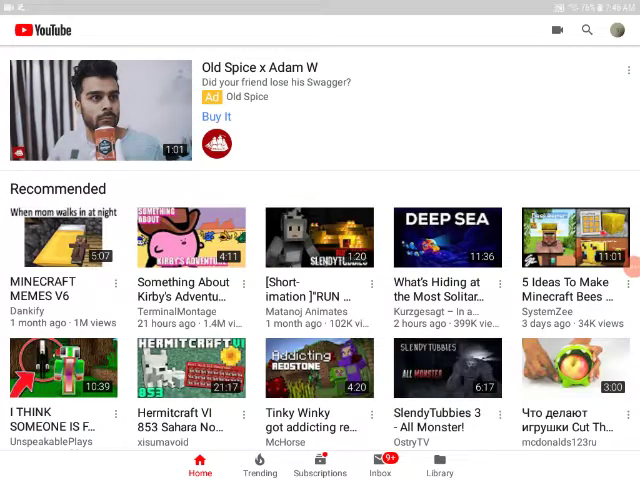
{"action": "scroll", "scroll_direction": "down", "scroll_amount": 3}
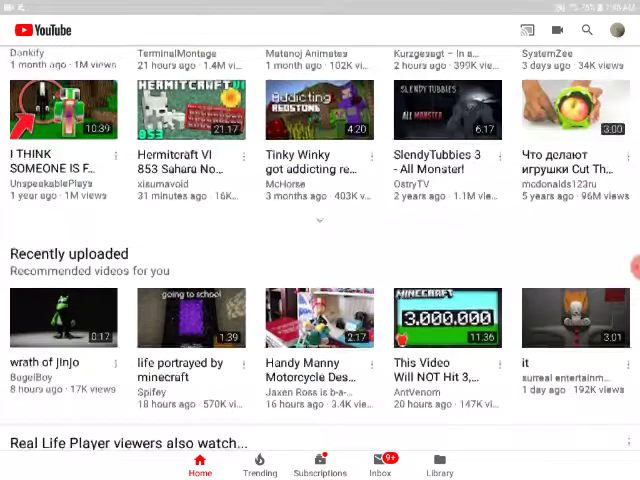
{"action": "scroll", "scroll_direction": "down", "scroll_amount": 3}
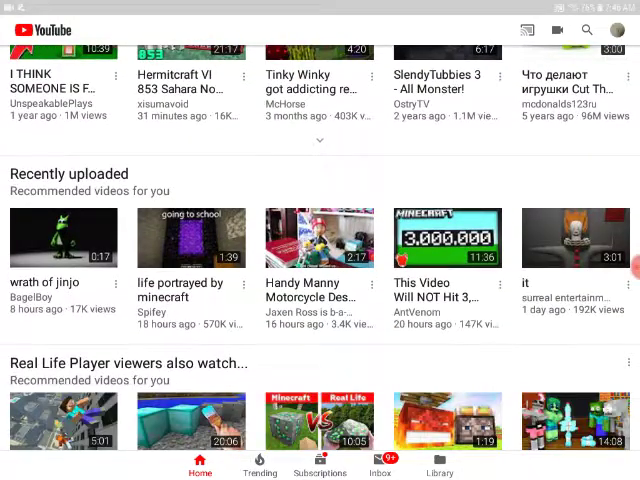
- Play a recommended video and minimize it over the recently uploaded recommendations
{"action": "left_click", "coordinate": [190, 238]}
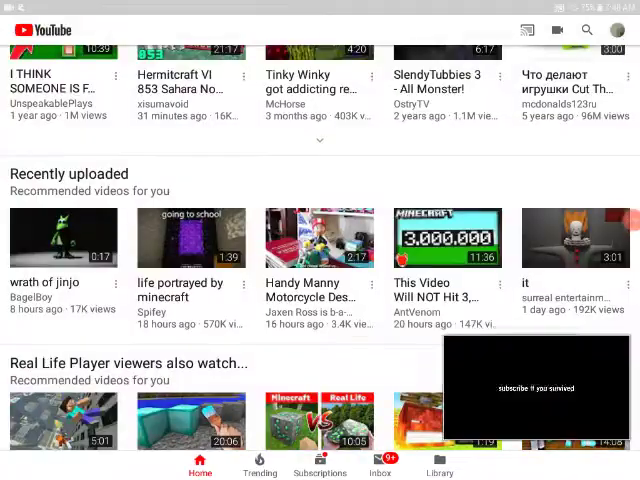
- Close the minimized player and scroll down to the Pro Mello channel recommendations
{"action": "scroll", "scroll_direction": "down", "scroll_amount": 3}
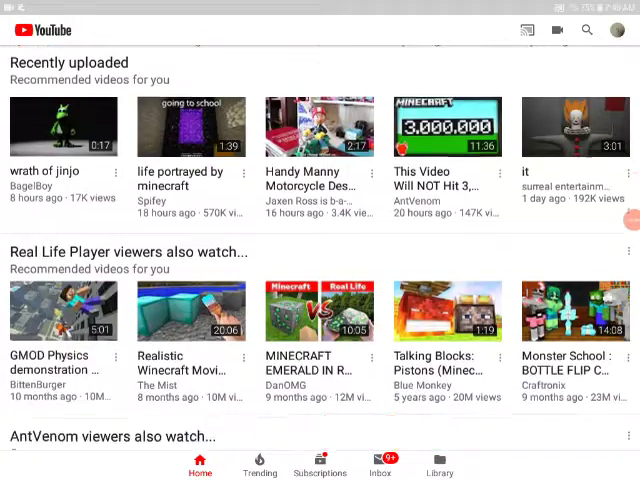
{"action": "scroll", "scroll_direction": "down", "scroll_amount": 3}
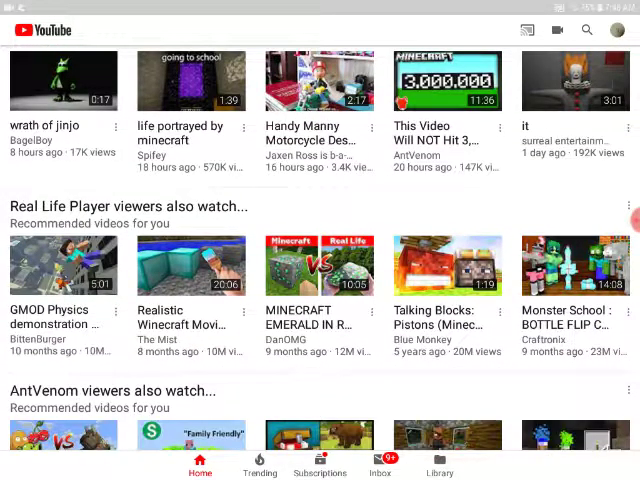
{"action": "scroll", "scroll_direction": "down", "scroll_amount": 3}
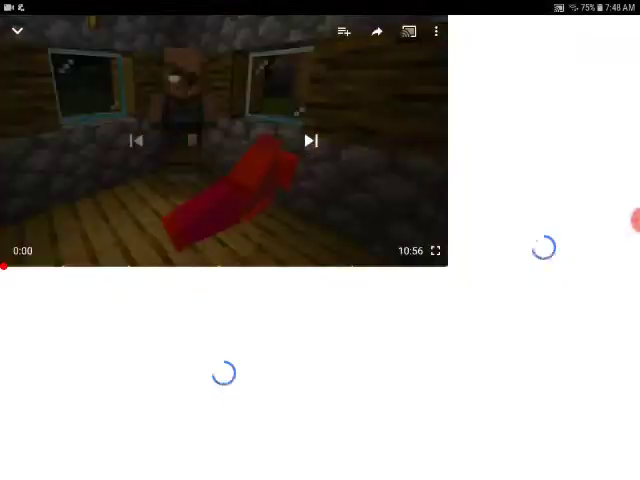
{"action": "left_click", "coordinate": [30, 32]}
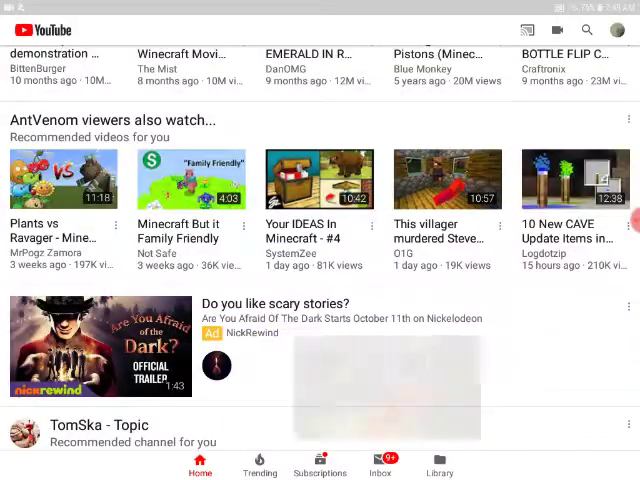
{"action": "scroll", "scroll_direction": "down", "scroll_amount": 3}
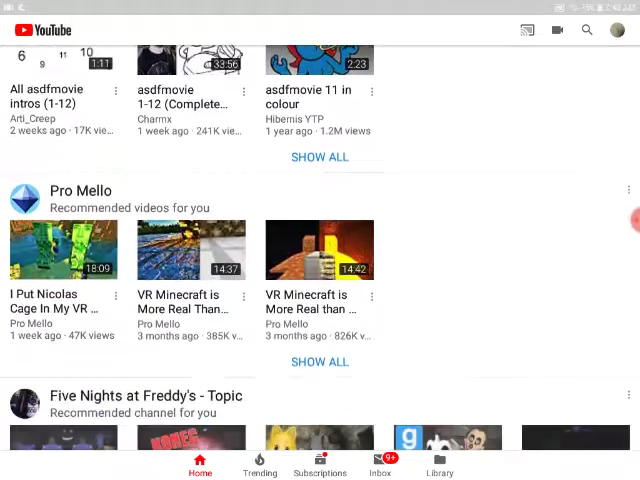